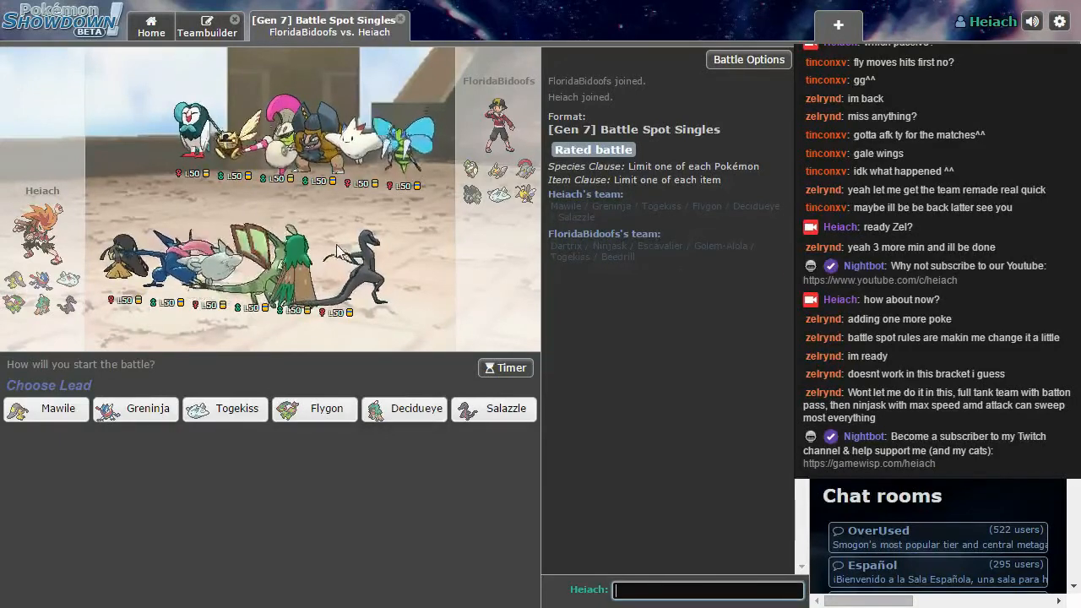
Step: Review the team at preview and pick Mawile to lead against the Golem team
click(507, 368)
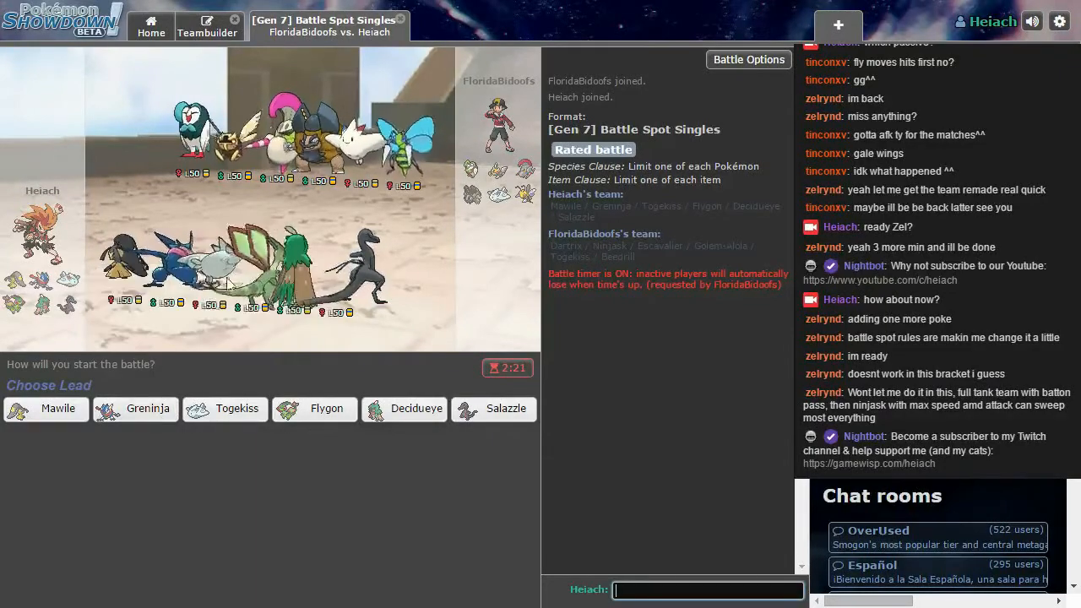
mouse_move(135, 408)
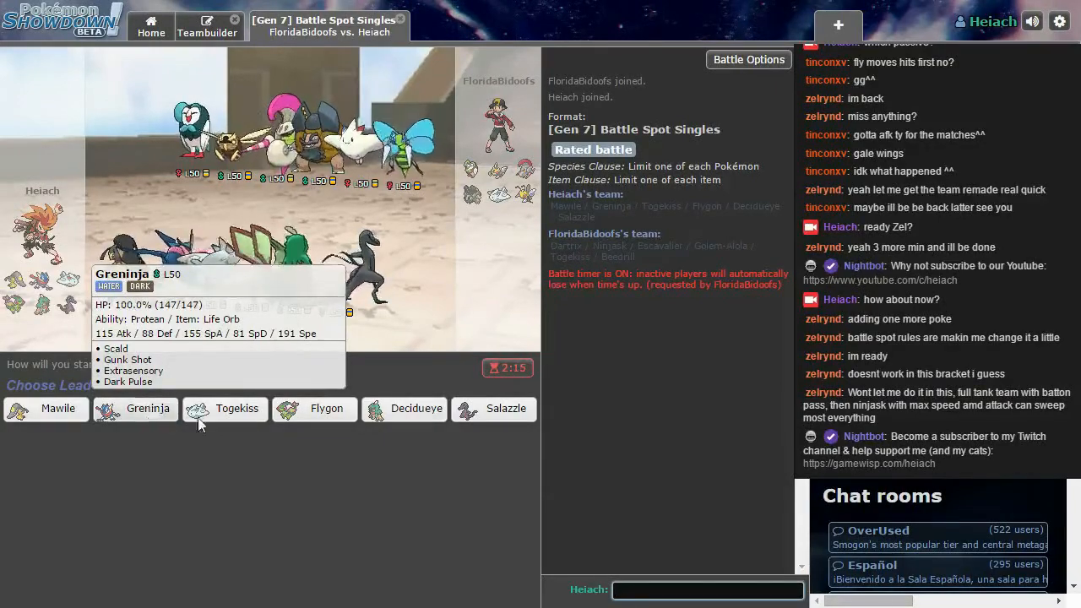
mouse_move(507, 409)
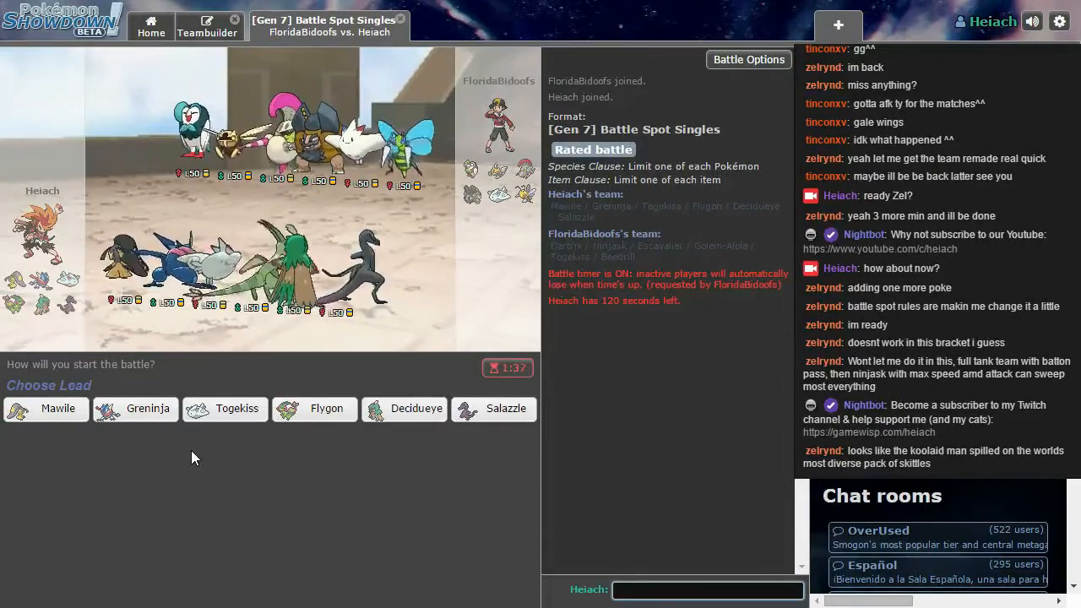
mouse_move(226, 463)
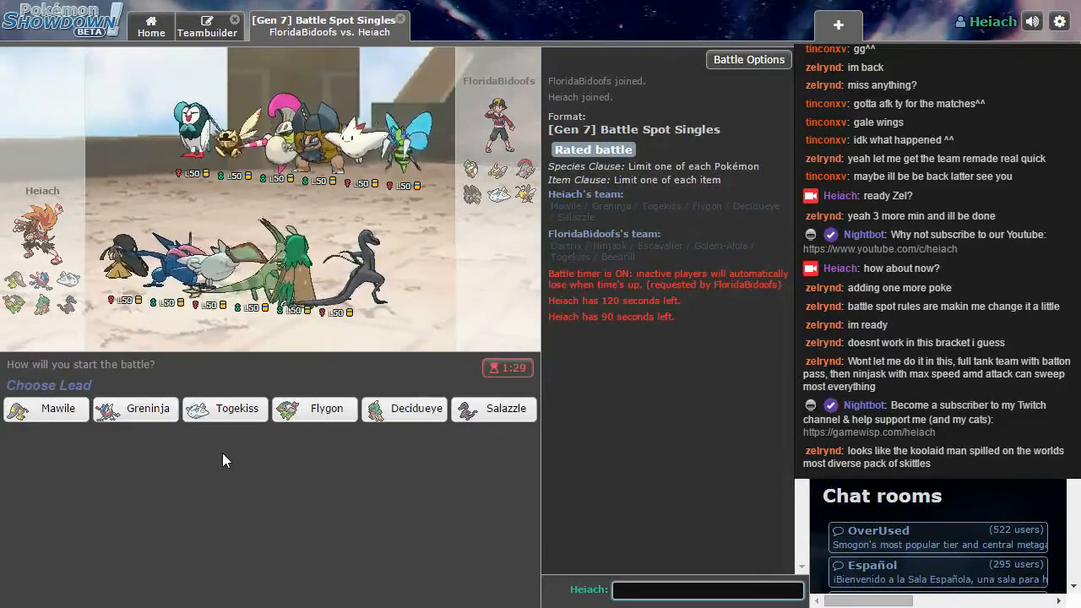
mouse_move(226, 409)
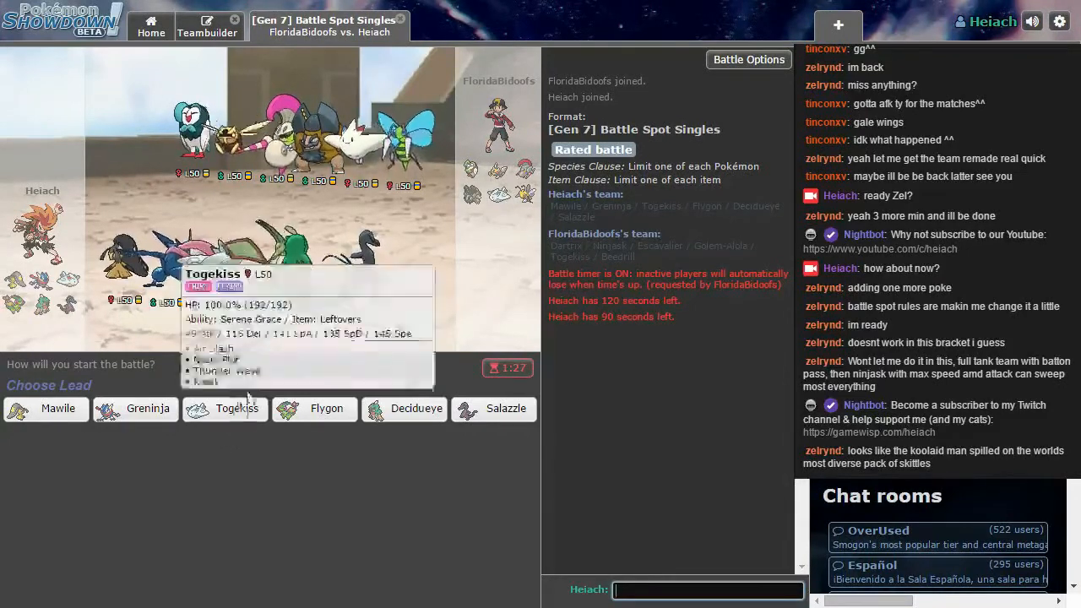
mouse_move(493, 409)
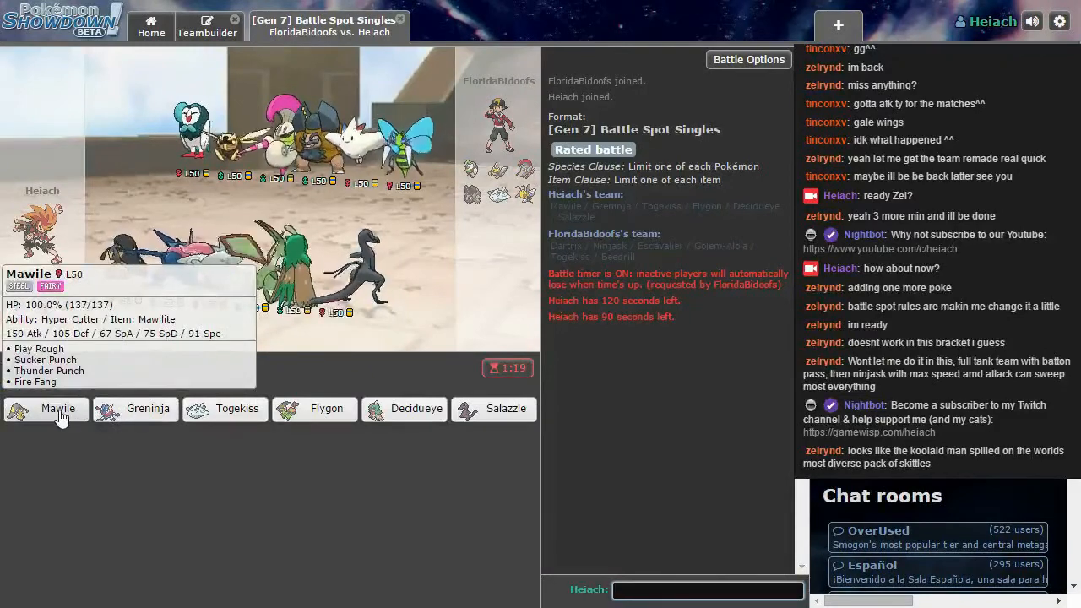
click(57, 407)
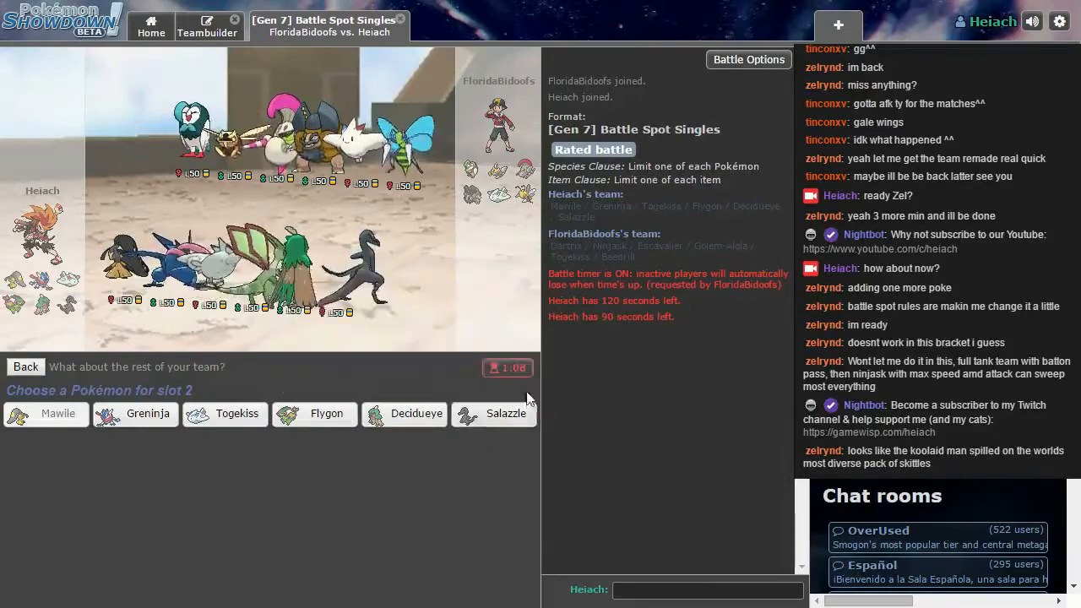
mouse_move(495, 421)
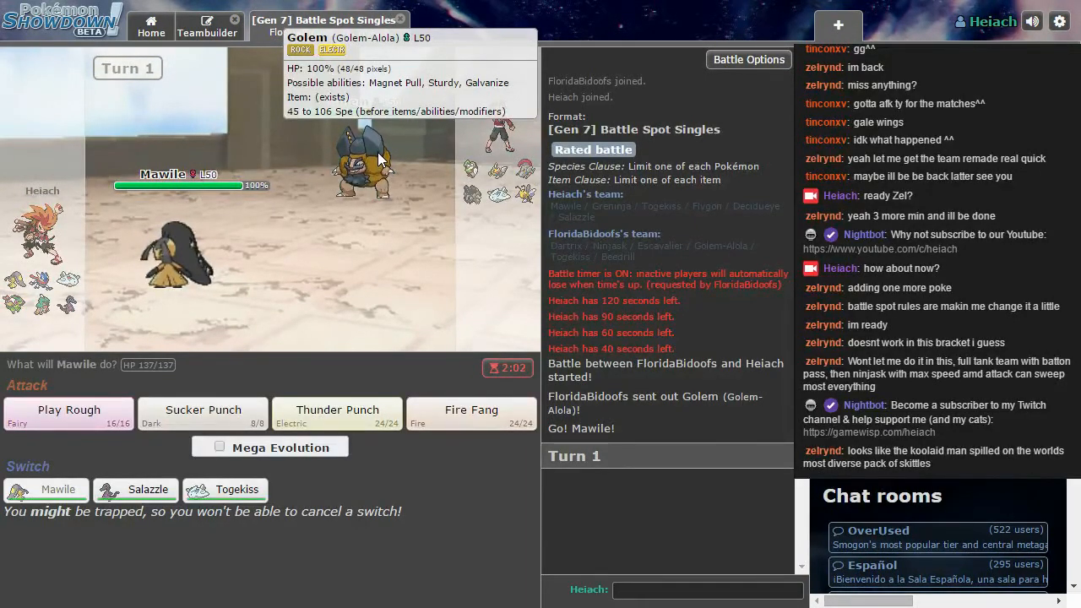
mouse_move(439, 304)
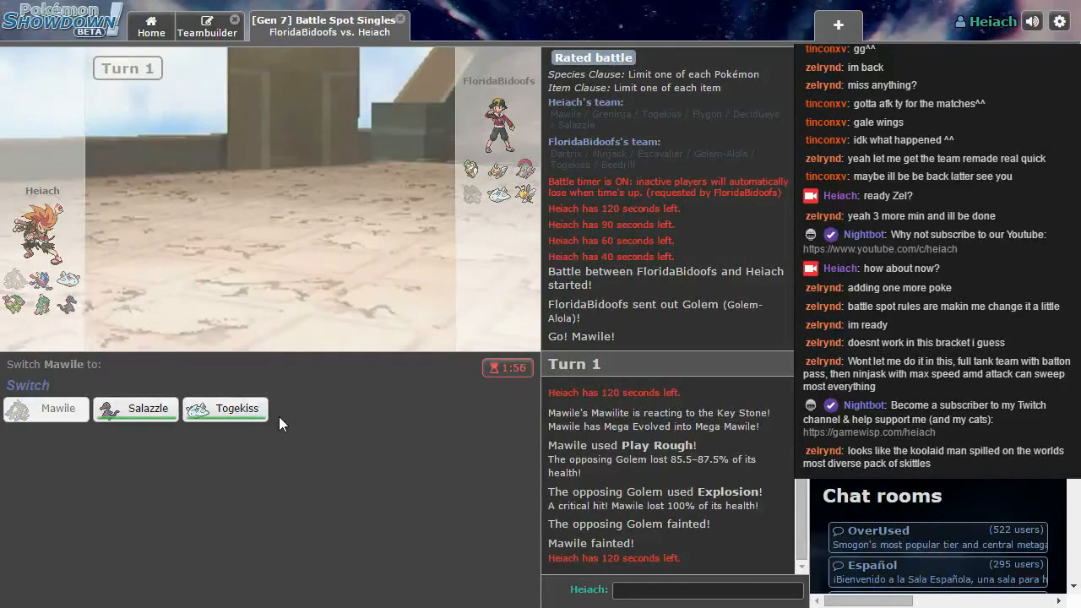
mouse_move(227, 407)
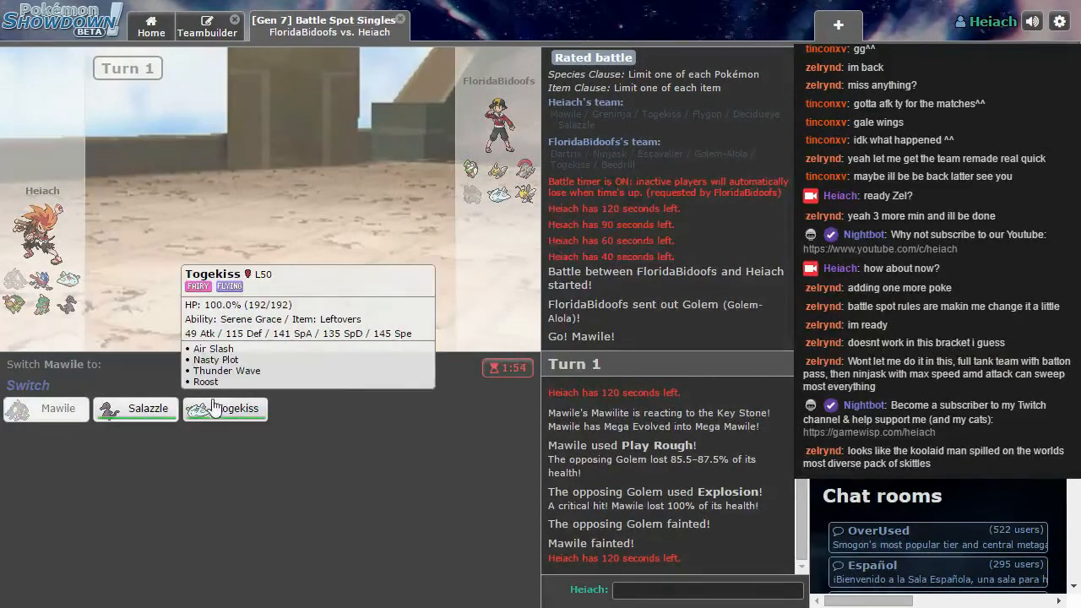
Step: Send in Togekiss after Mawile faints, boost with Nasty Plot, then hit Dartrix with Air Slash
click(225, 407)
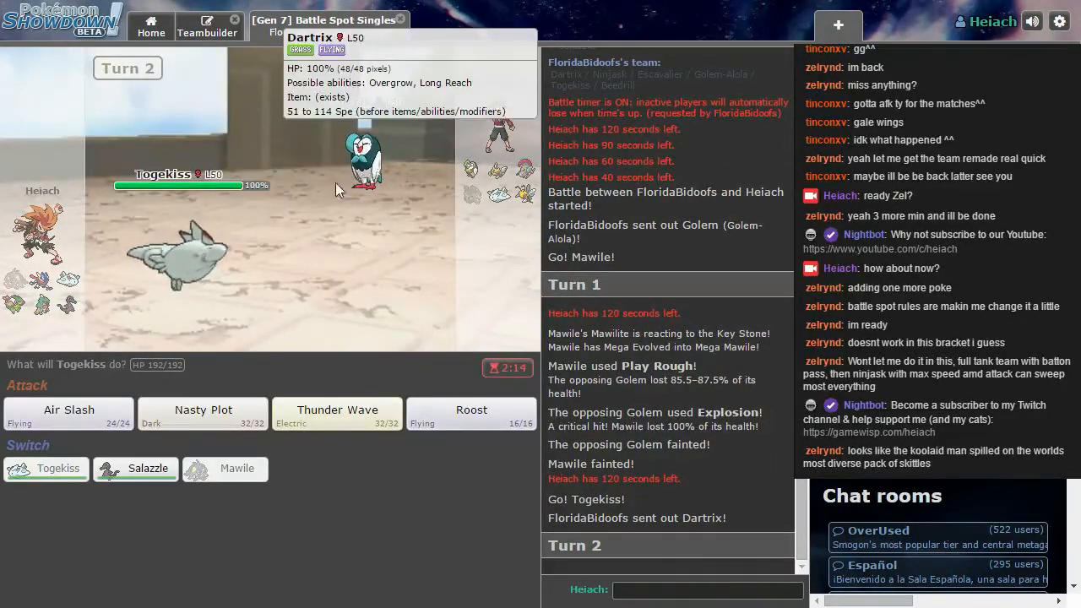
click(203, 410)
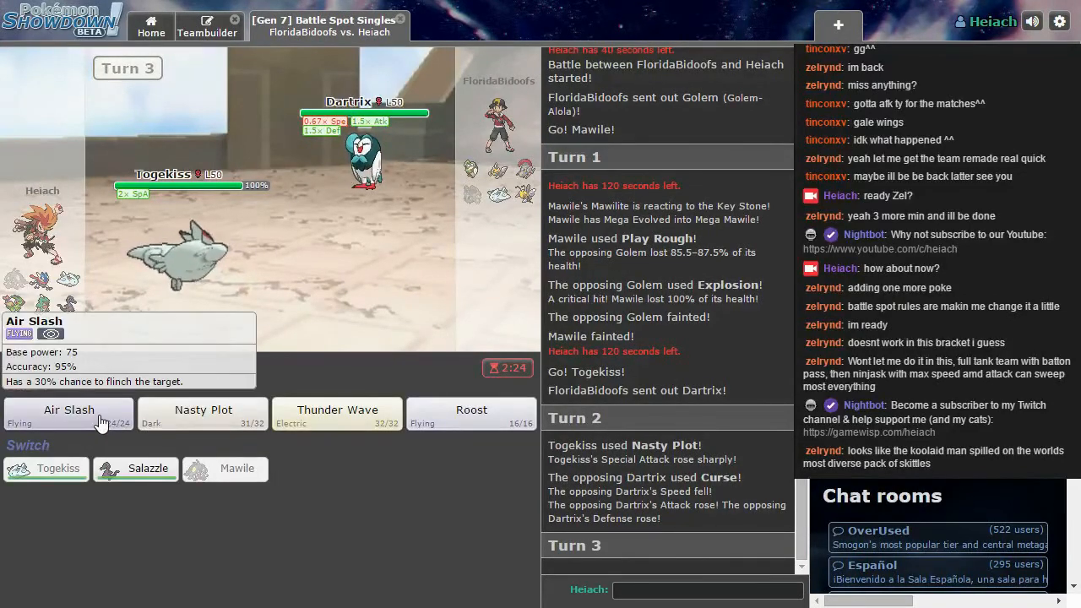
click(69, 413)
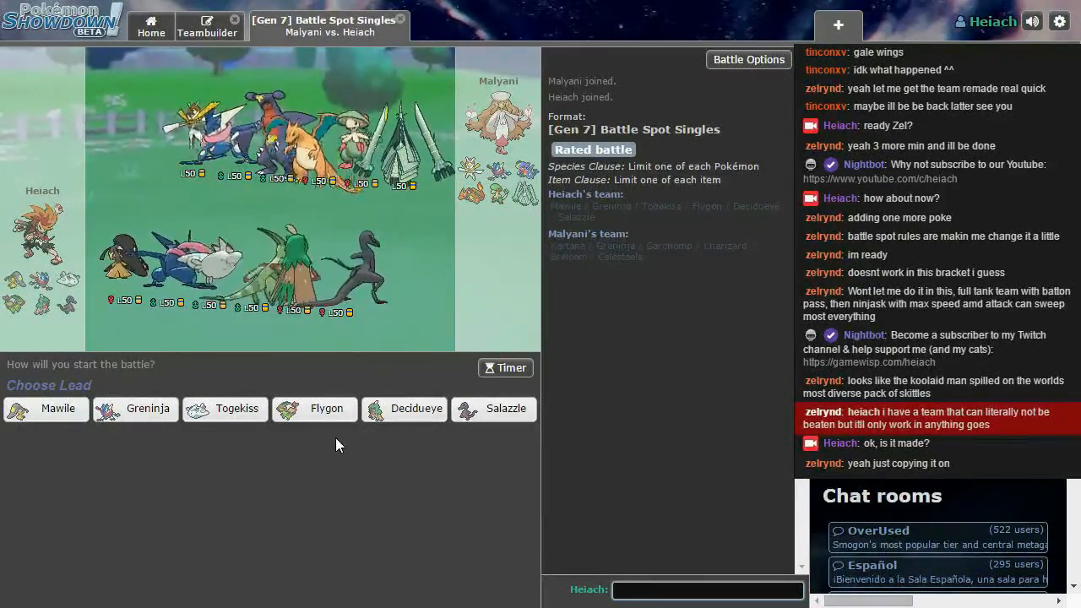
Step: Pick Greninja to lead the second battle against the Charizard team
click(47, 408)
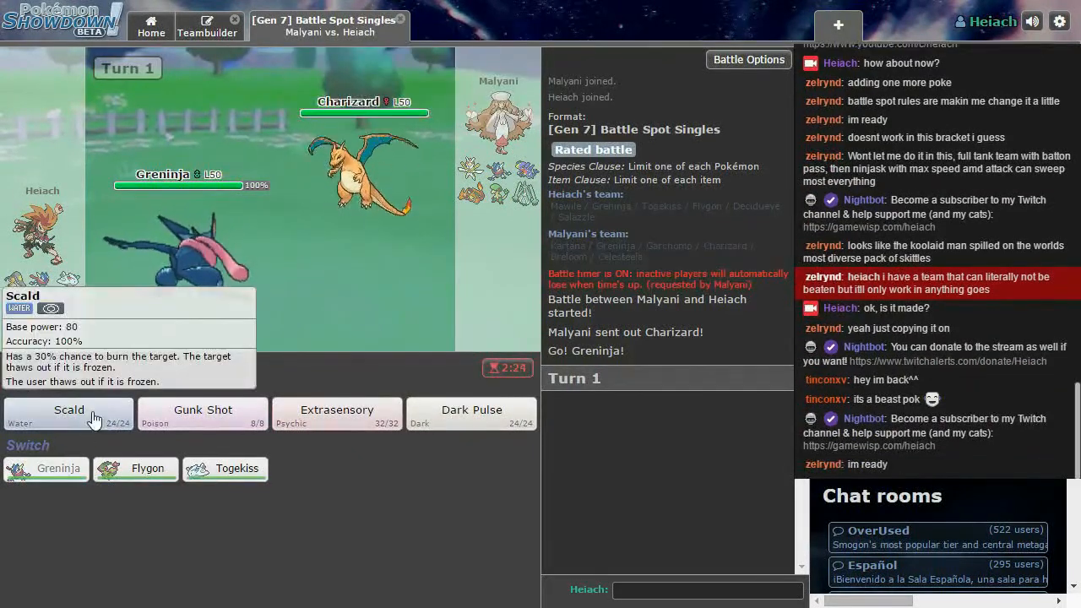
Step: Lock in Scald as Greninja's turn-1 move against the Mega Charizard
click(67, 414)
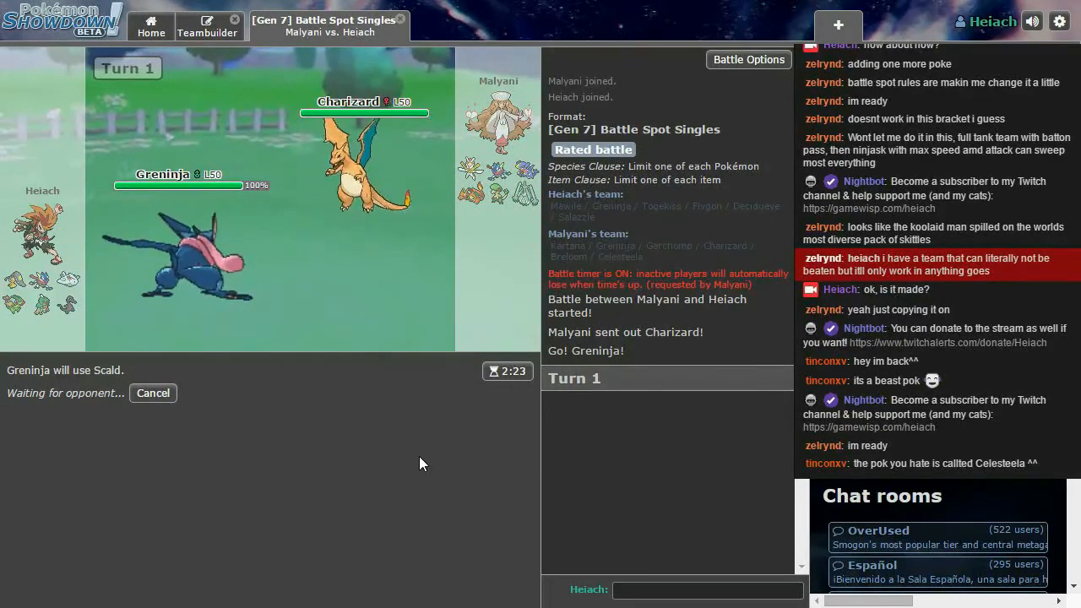
mouse_move(432, 381)
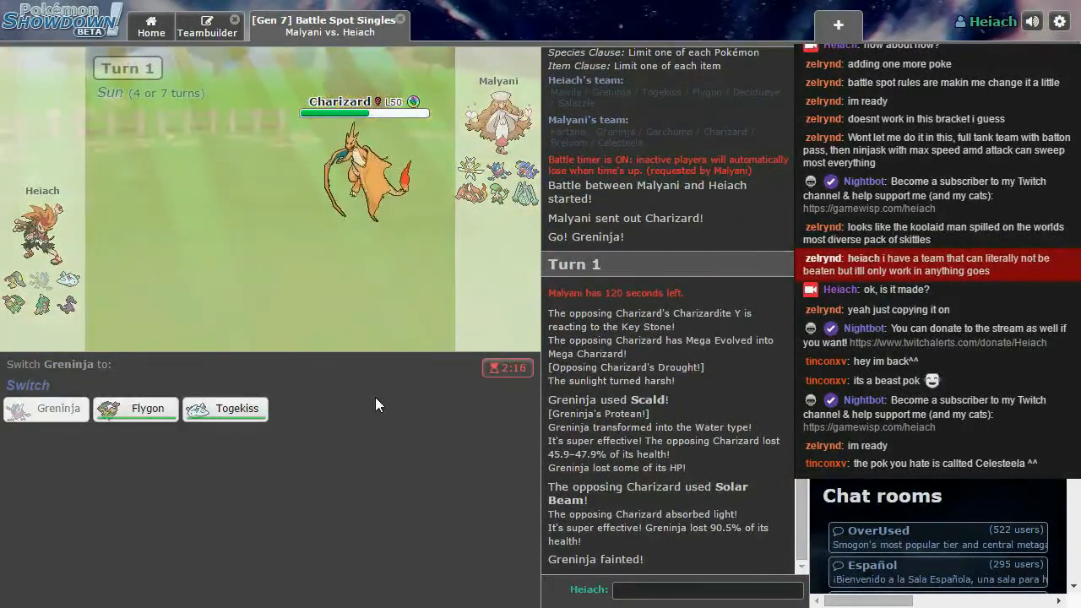
mouse_move(363, 152)
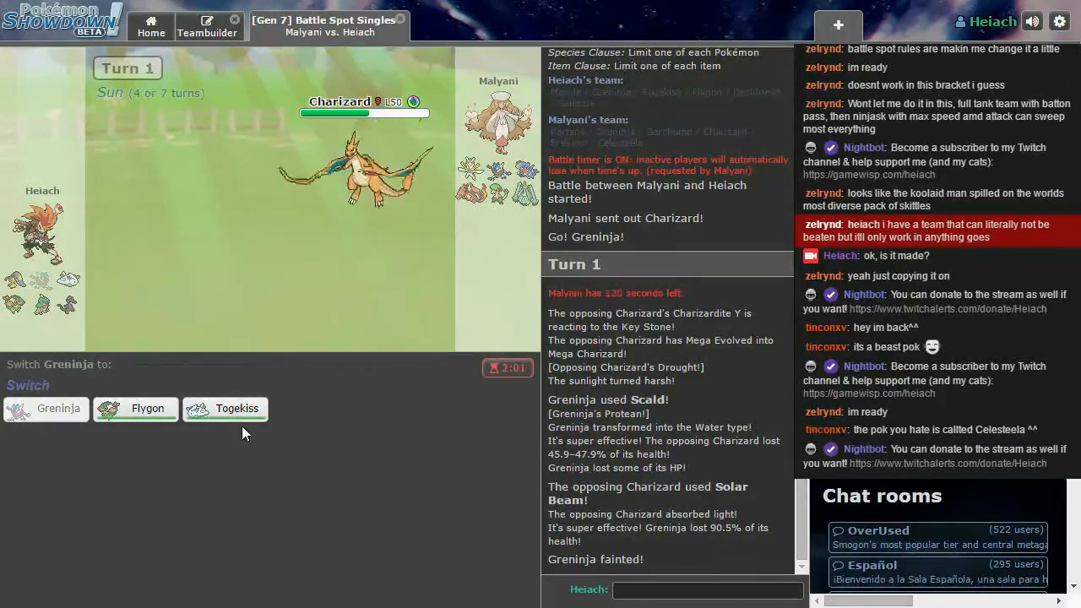
mouse_move(363, 169)
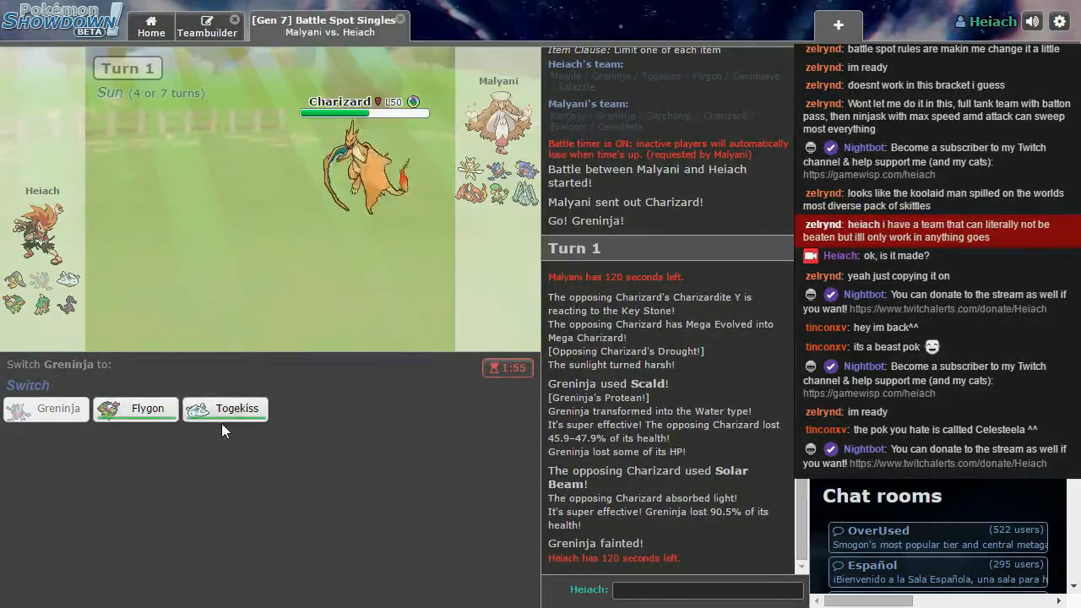
Step: Send in Togekiss to Air Slash Charizard, then bring in Flygon after Togekiss faints
click(236, 407)
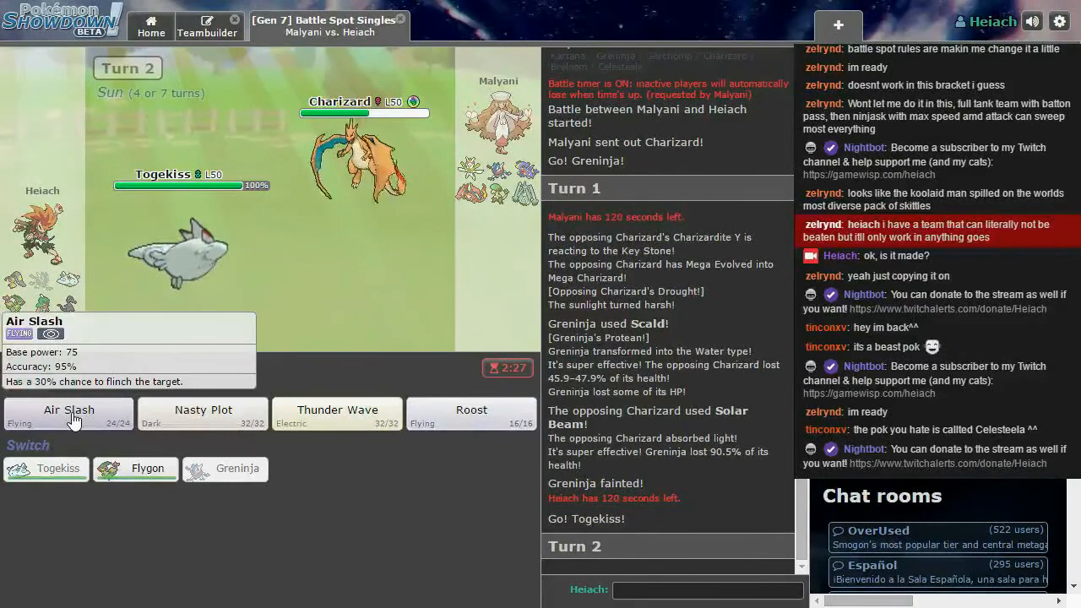
click(68, 414)
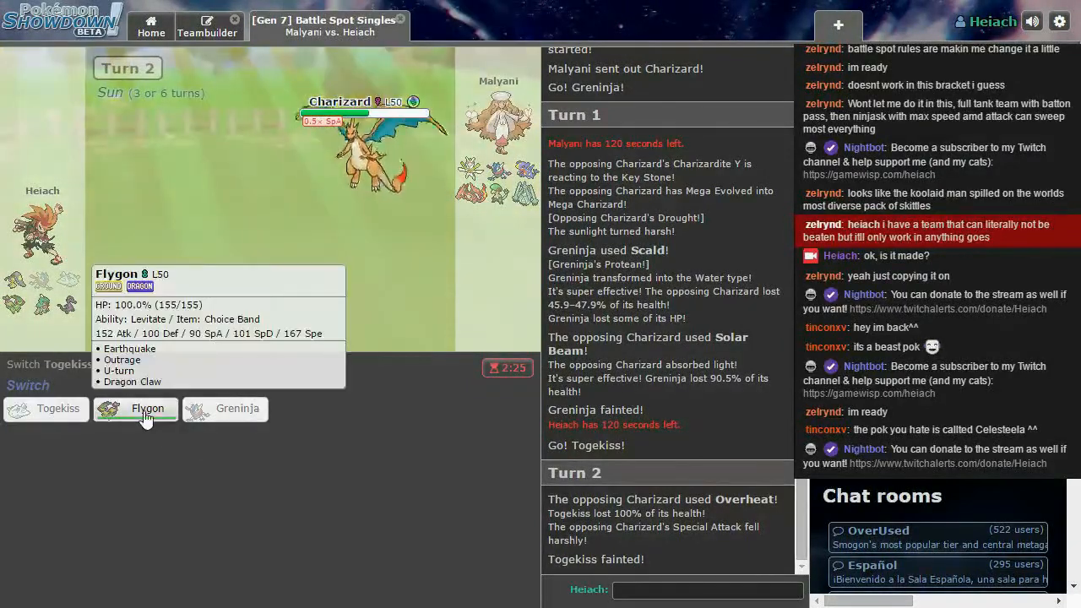
click(135, 409)
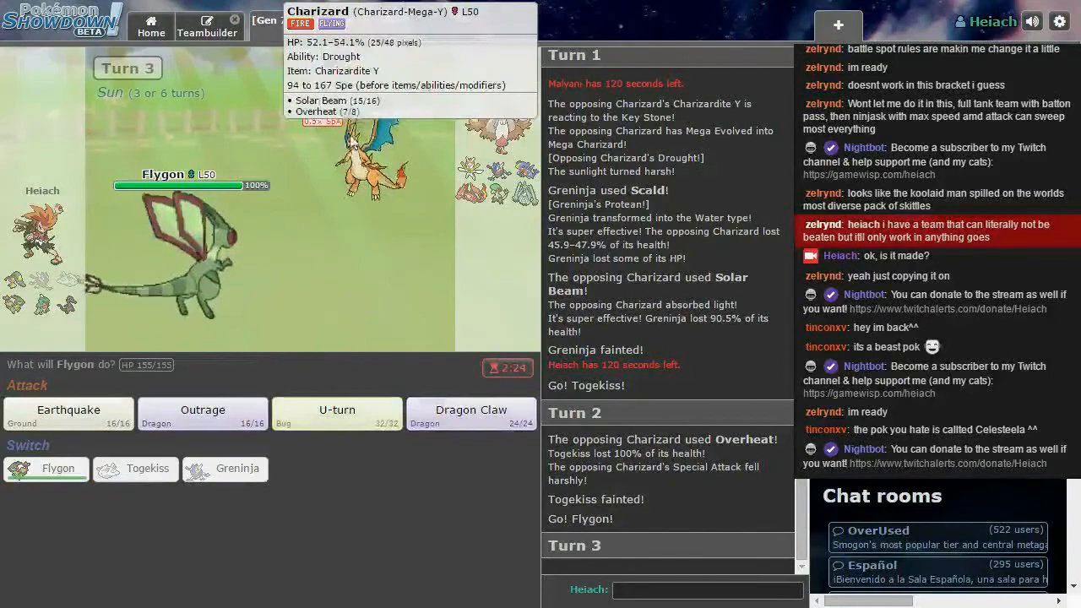
mouse_move(202, 410)
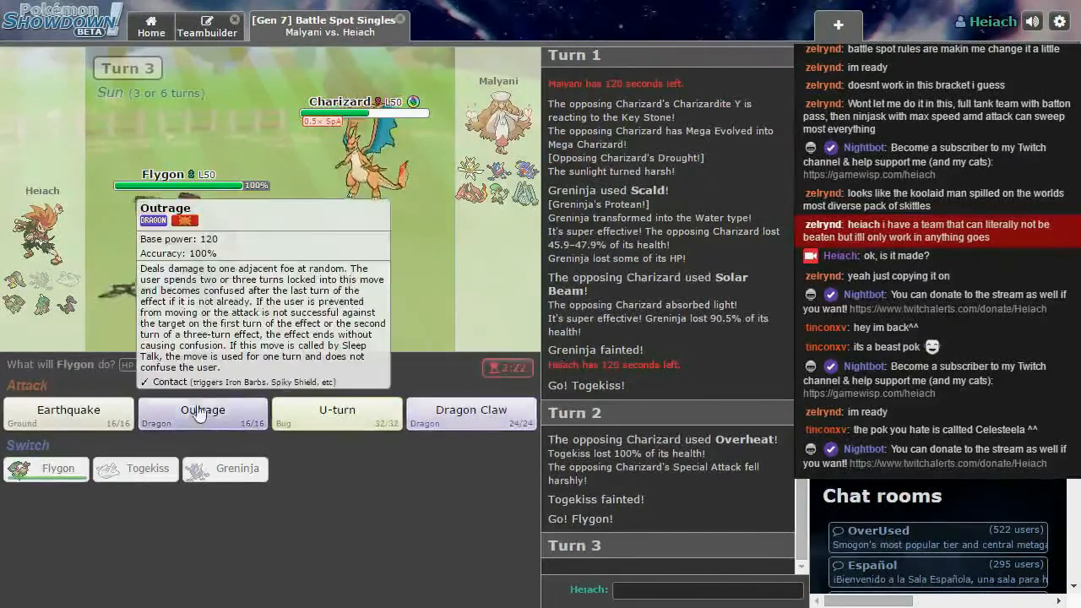
Step: Knock out Charizard with Flygon's Outrage and keep it locked into Celesteela through turn 6
click(203, 410)
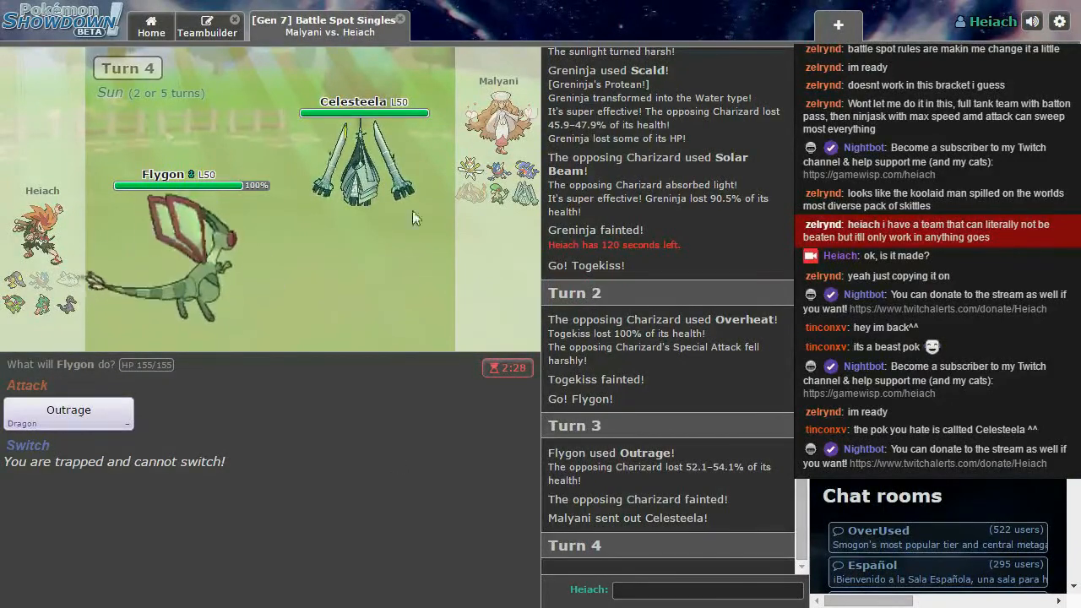
mouse_move(67, 414)
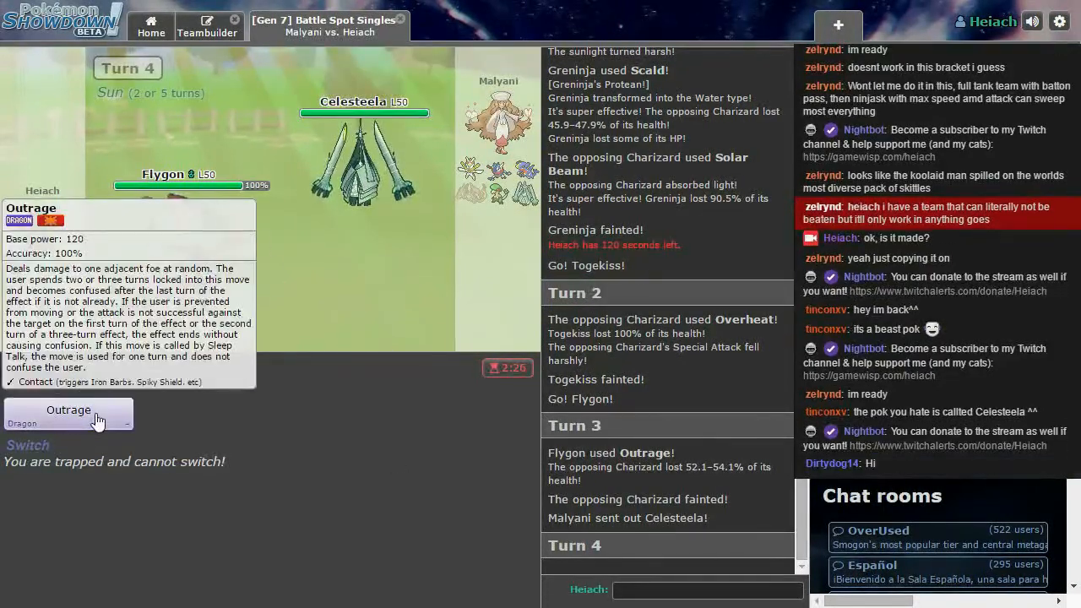
click(67, 410)
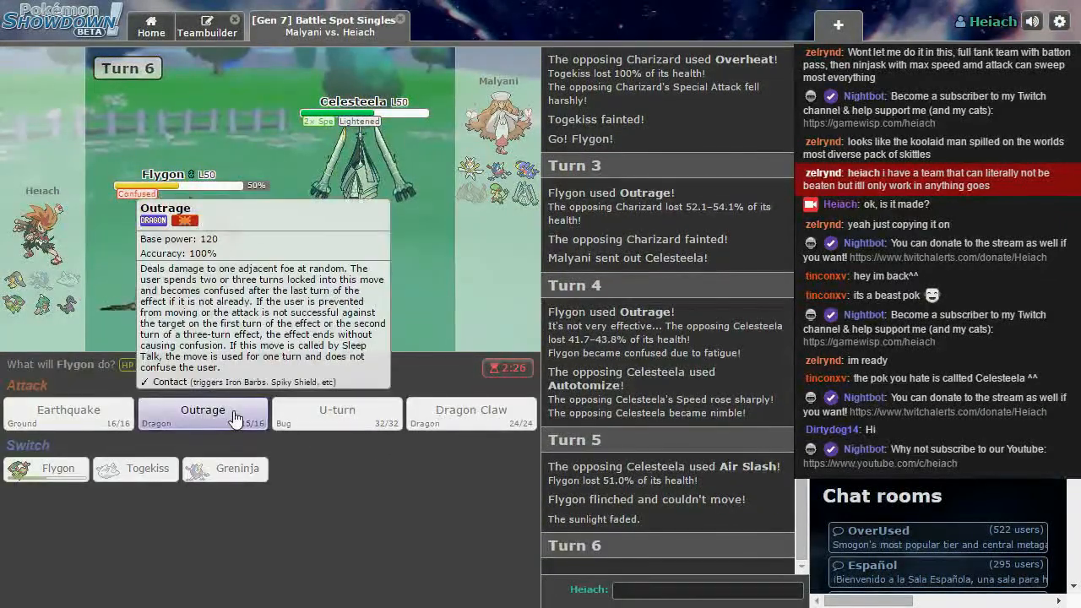
click(203, 412)
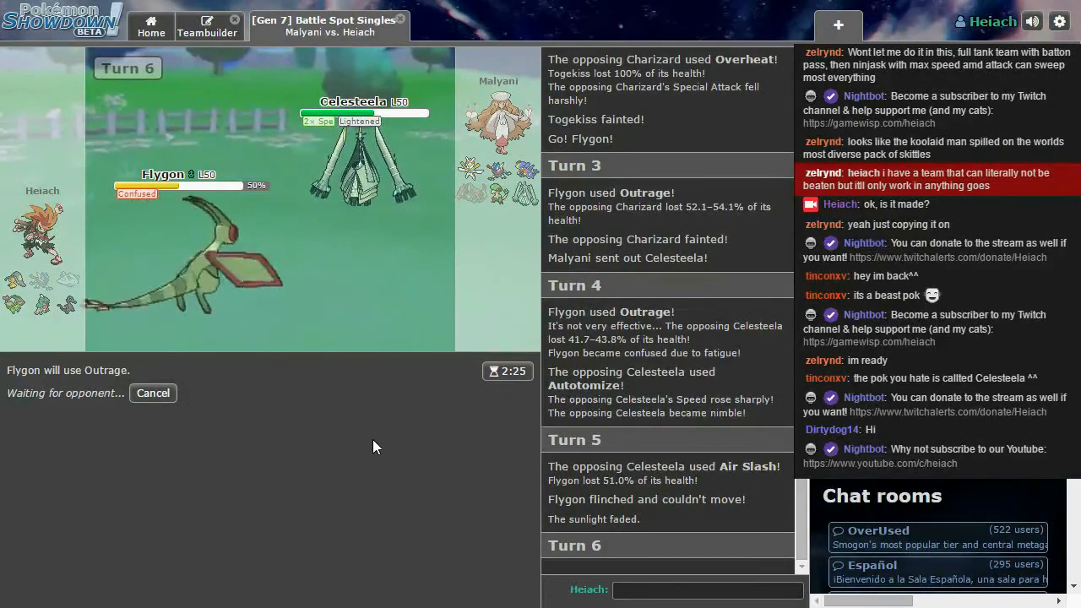